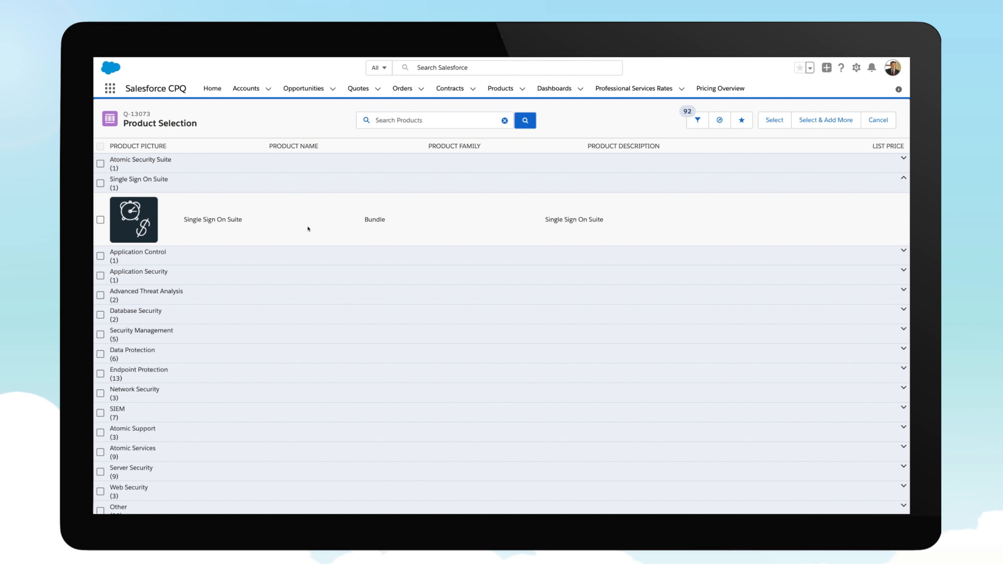
mouse_move(103, 222)
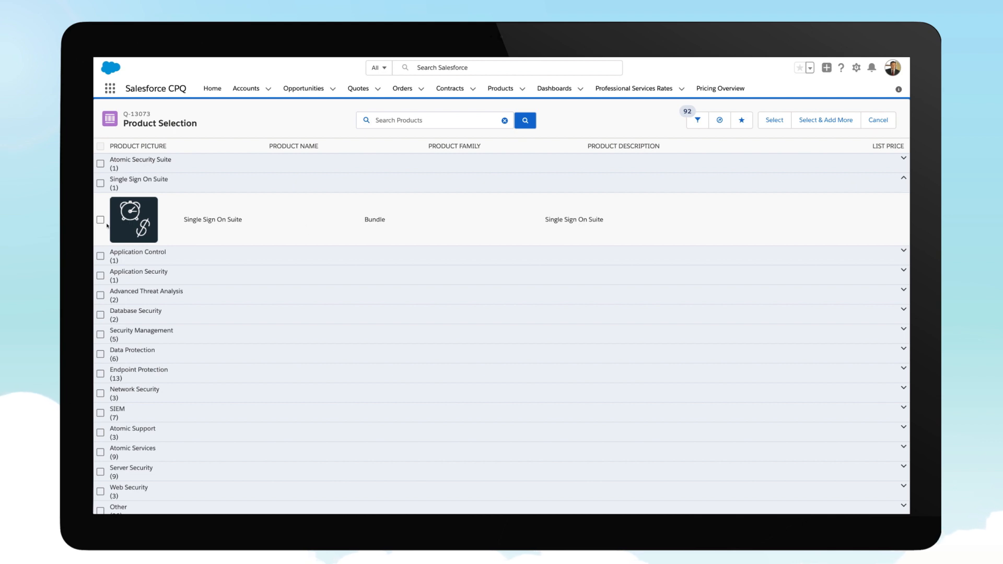
Step: Select the Single Sign On Suite bundle and include the SSO Suite Reporting License
left_click(101, 219)
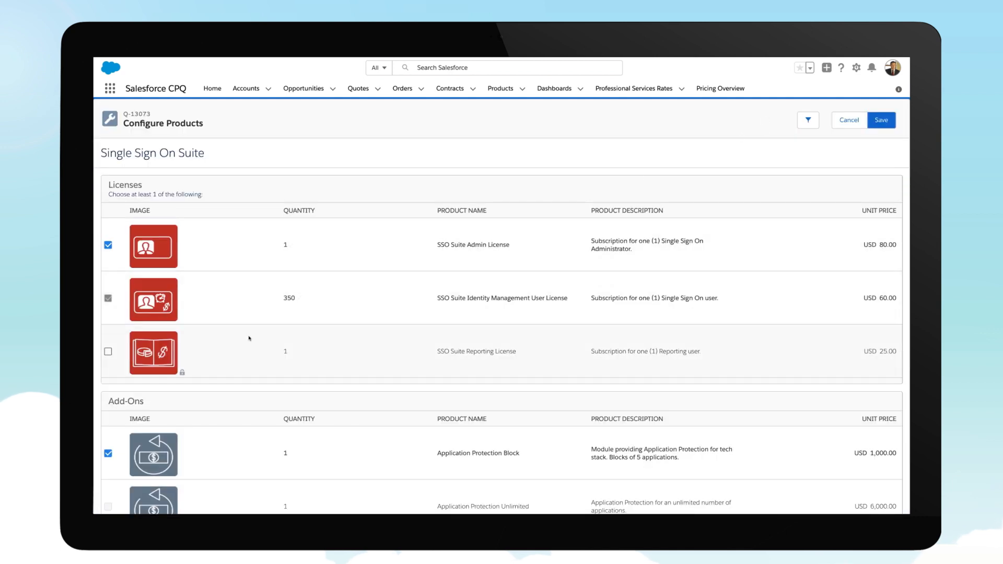
left_click(108, 352)
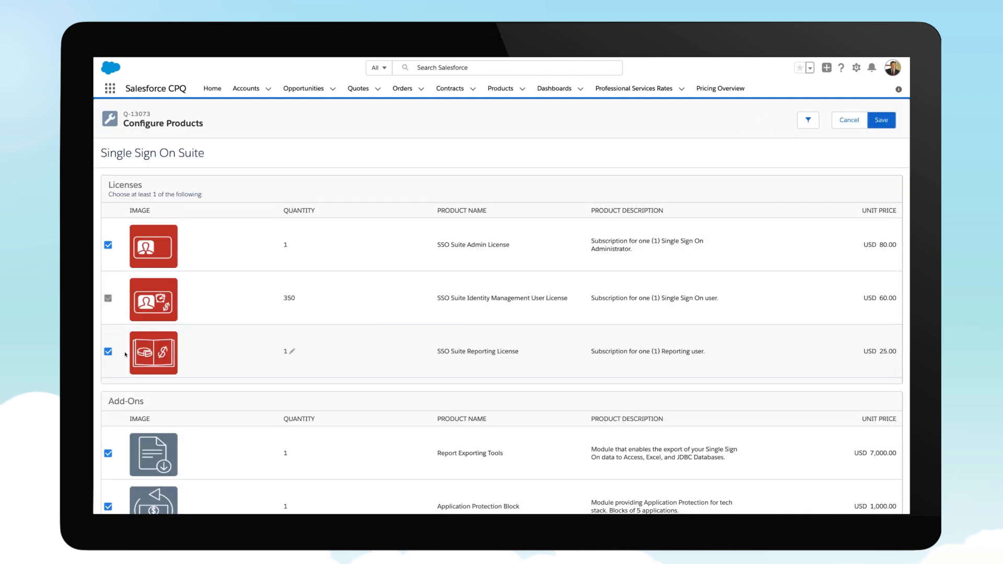
scroll("down", 3)
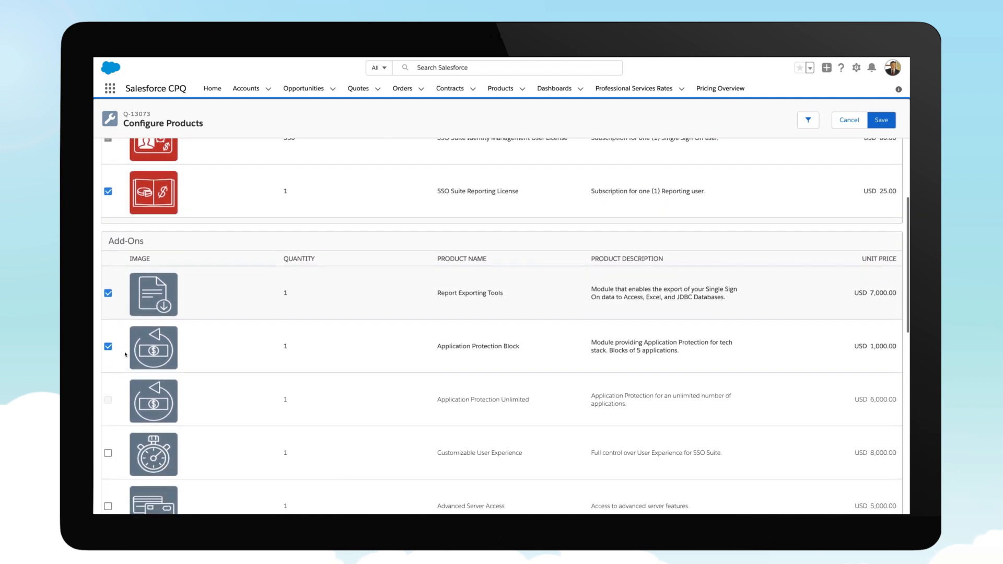
type("4")
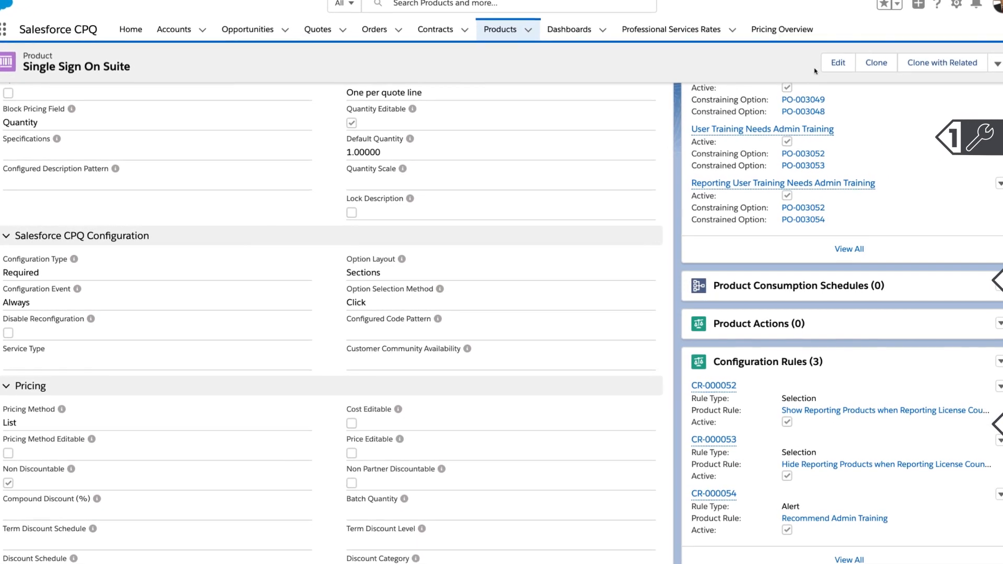
Step: Open the Single Sign On Suite product details and scroll to its Features list
left_click(837, 63)
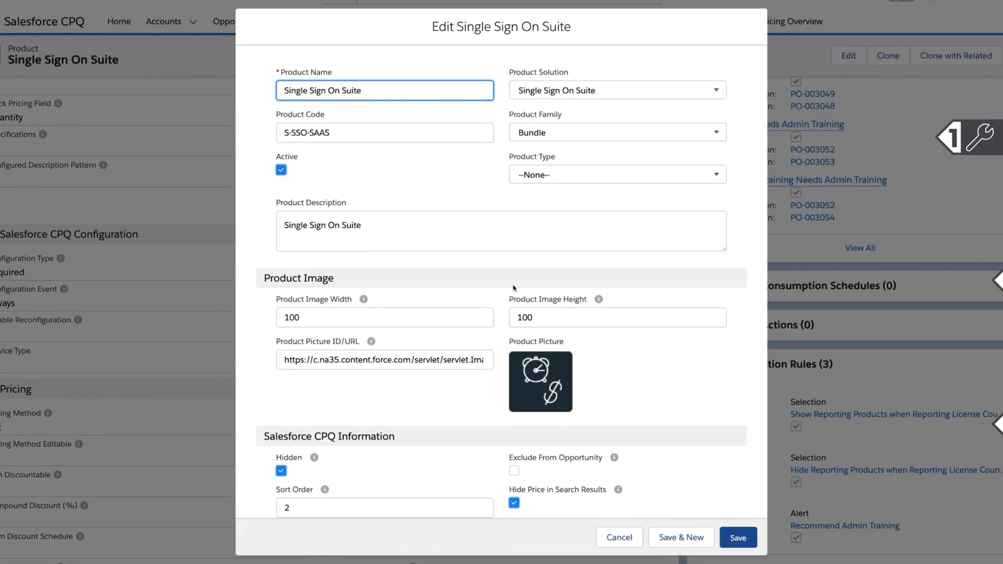
scroll("down", 3)
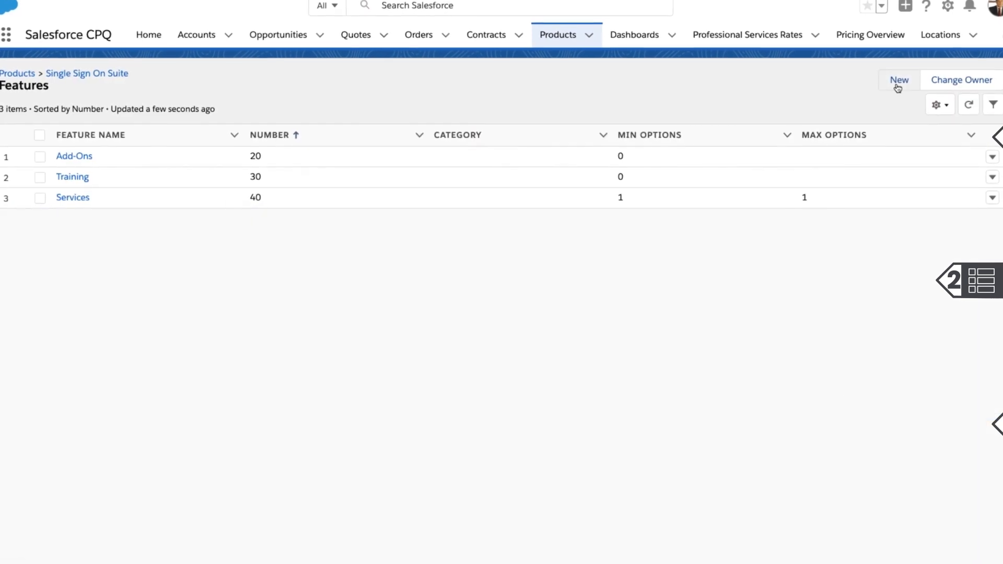
Step: Create and save the Licenses feature: number 10, min options 1, category Software
left_click(899, 79)
type("1")
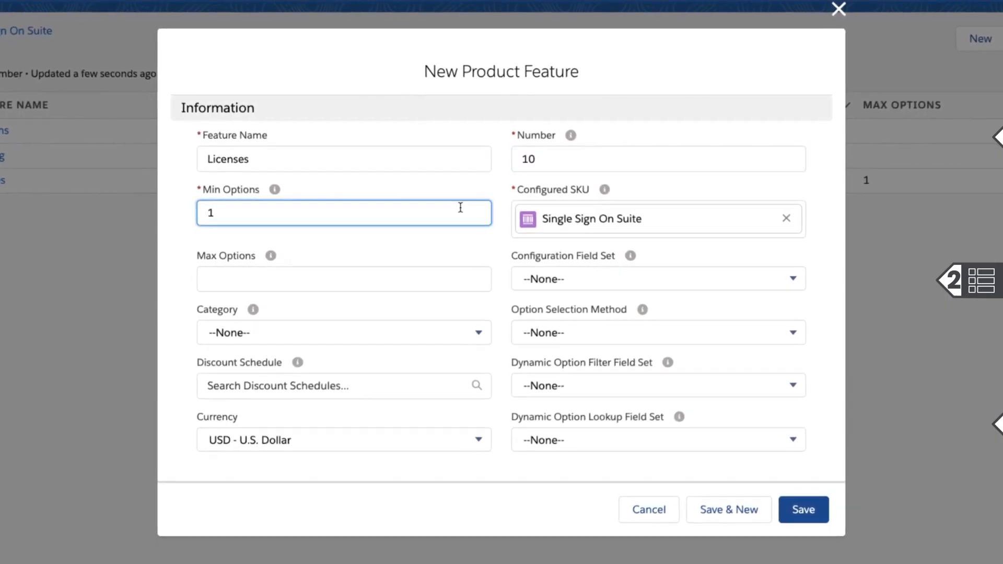
left_click(342, 279)
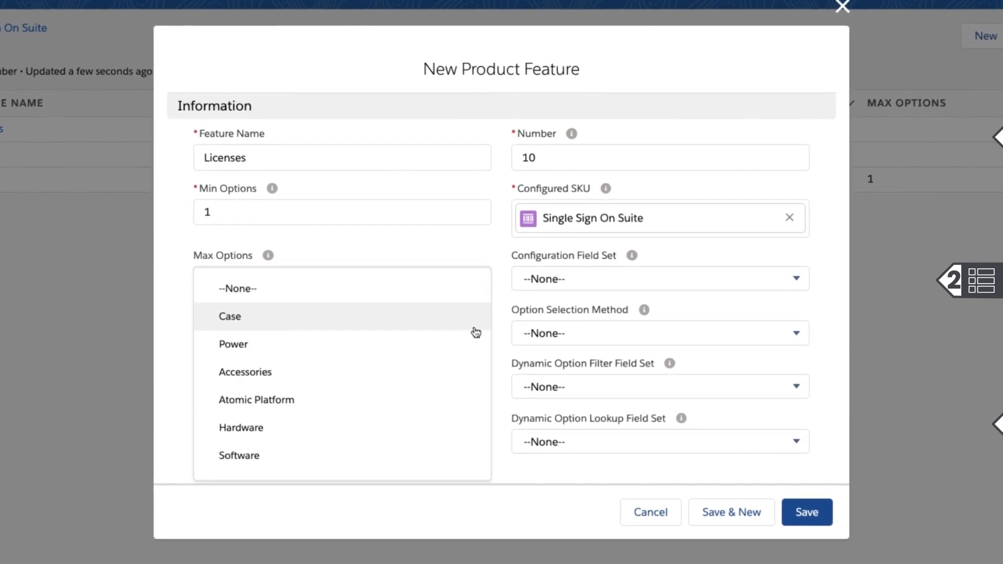
left_click(239, 455)
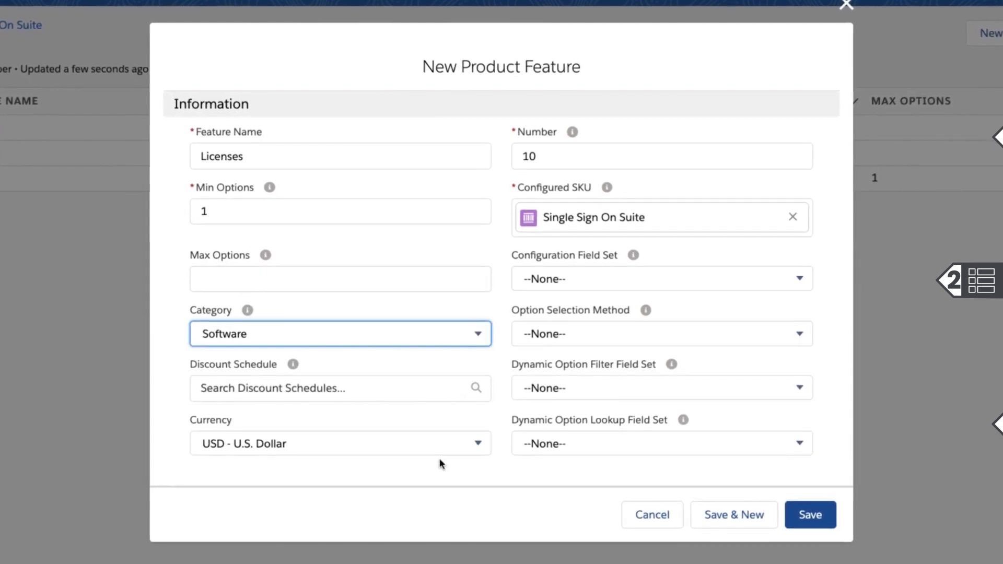
left_click(810, 515)
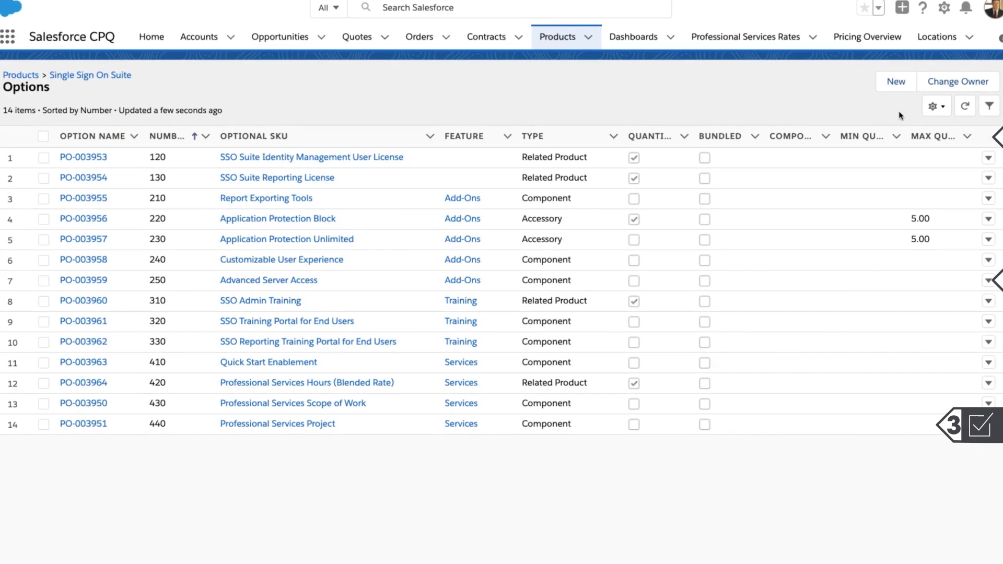
Step: Start a new option with product SSO Suite Admin License under the Licenses feature
left_click(896, 82)
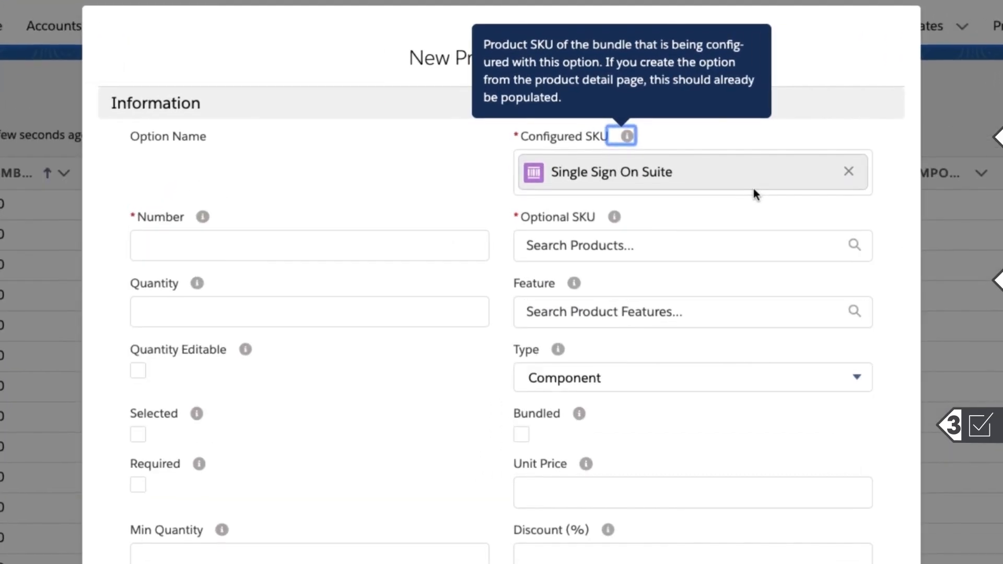
type("SSO Suite Admin")
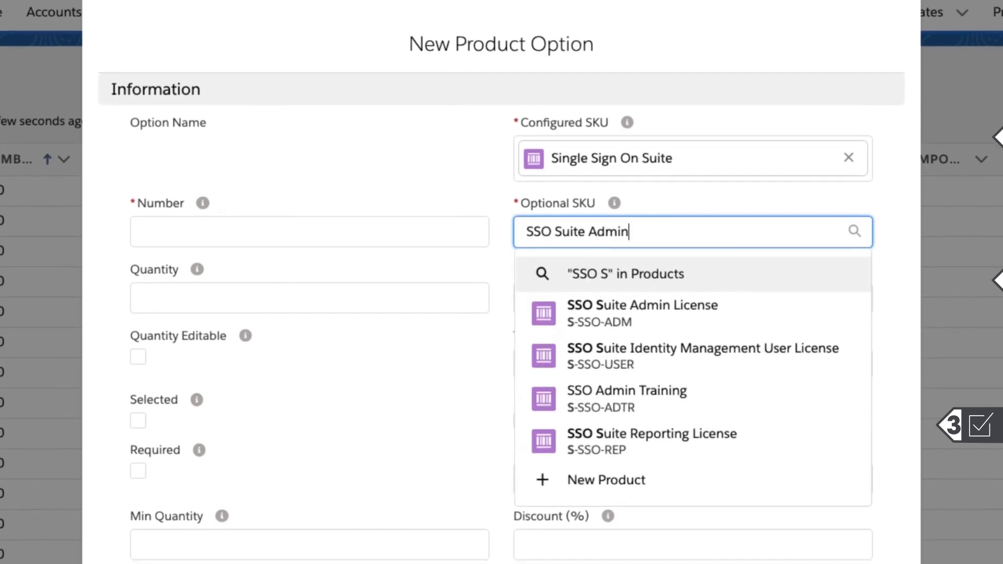
left_click(641, 313)
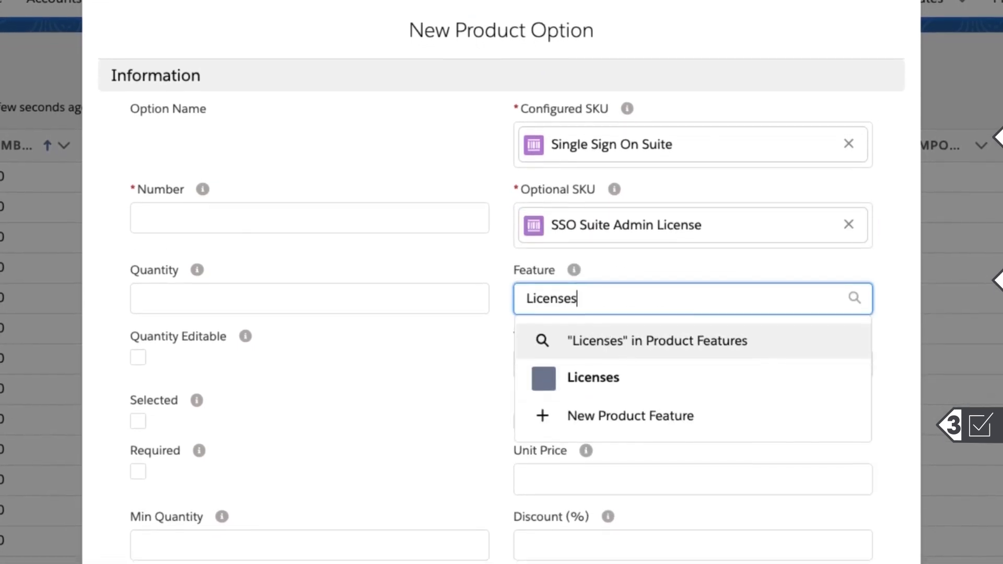
left_click(593, 378)
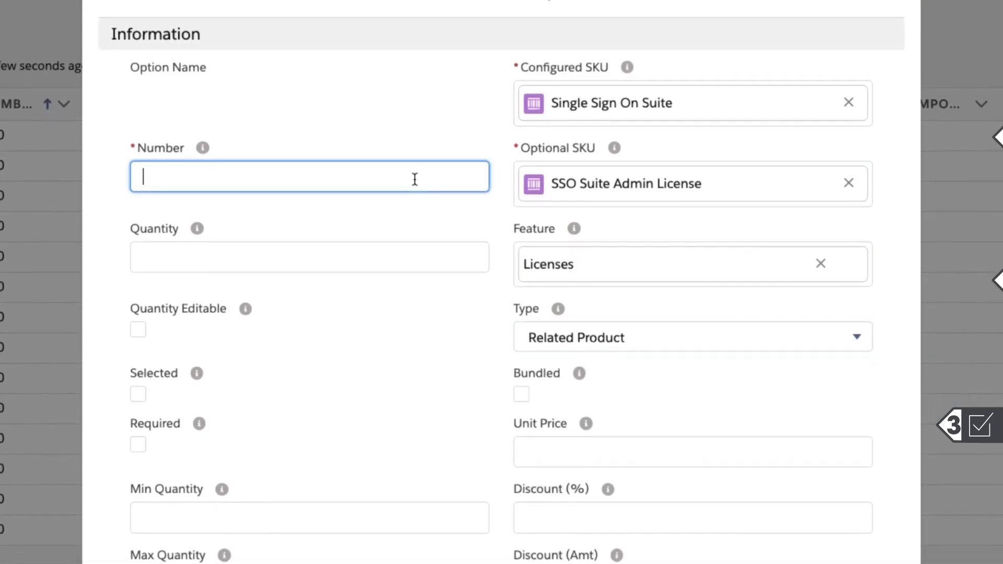
Step: Set the option's number to 110 and quantity to 1, then save
type("110")
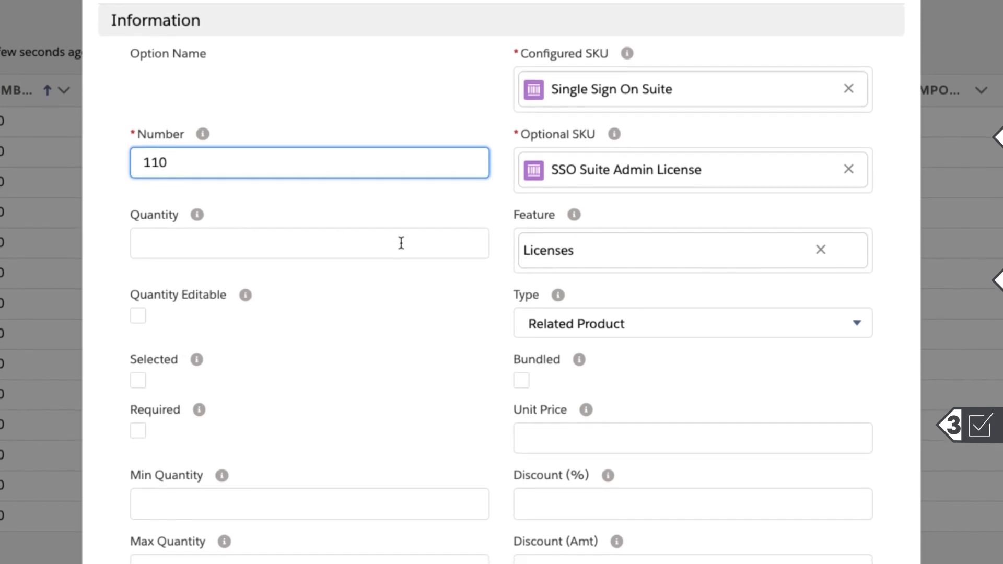
type("1.00")
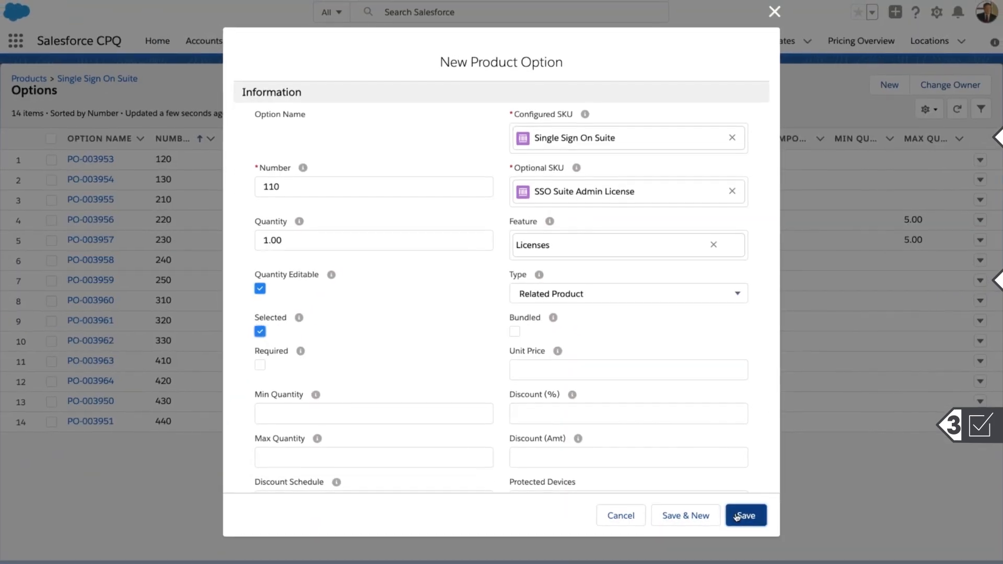
left_click(746, 516)
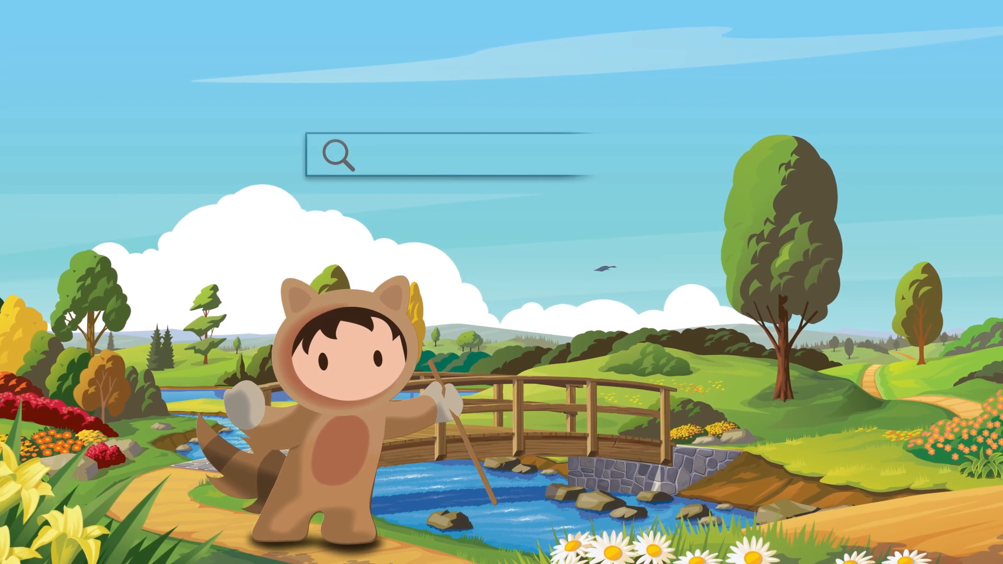